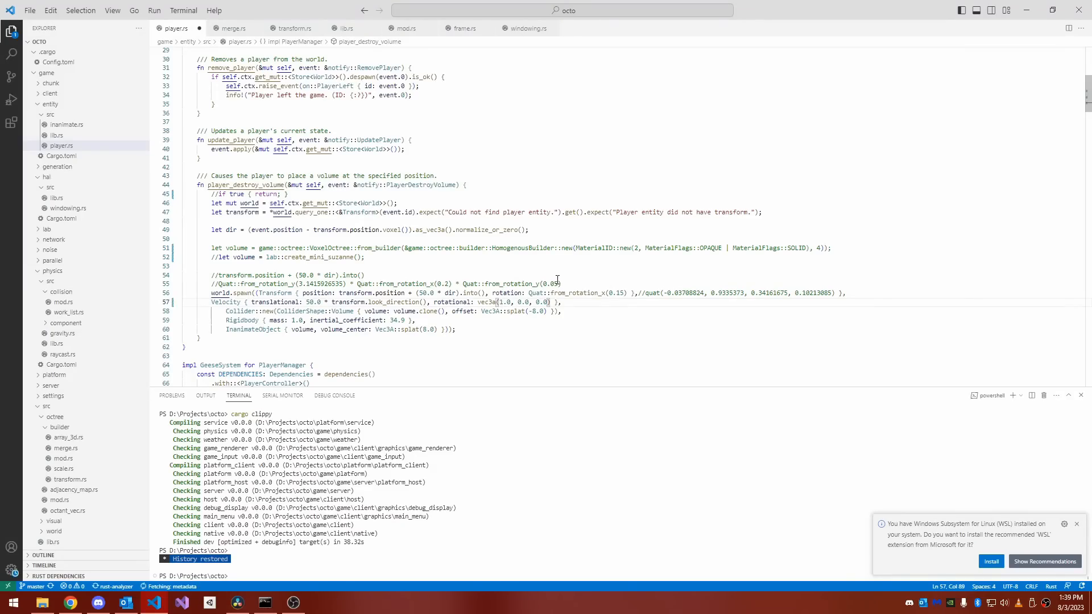
- Browse the engine source and select the Mat4 transform parameter type
{"action": "scroll", "scroll_direction": "down", "scroll_amount": 3}
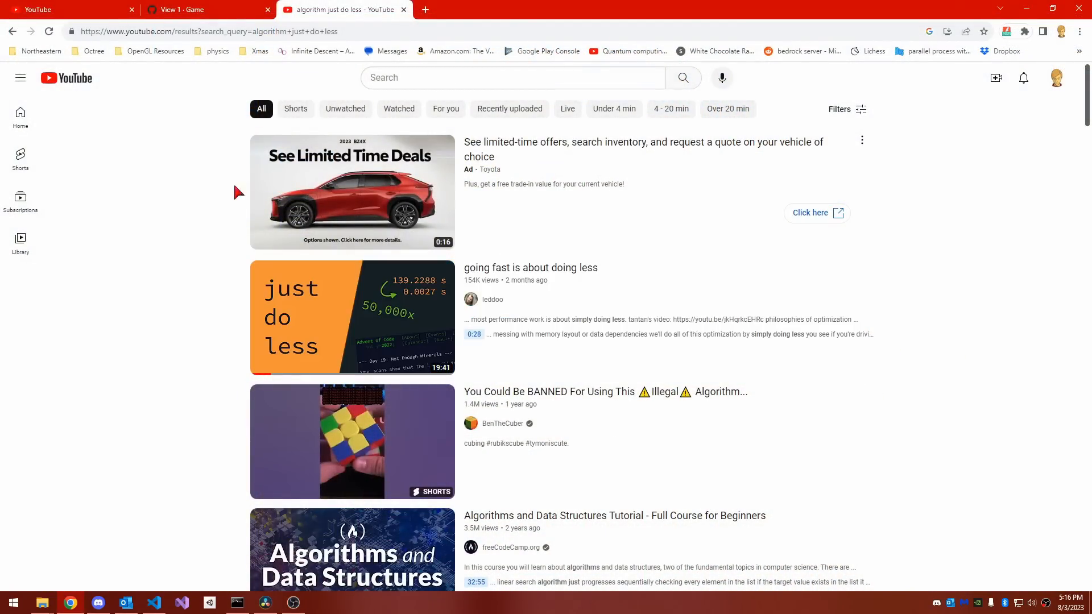
{"action": "mouse_move", "coordinate": [135, 267]}
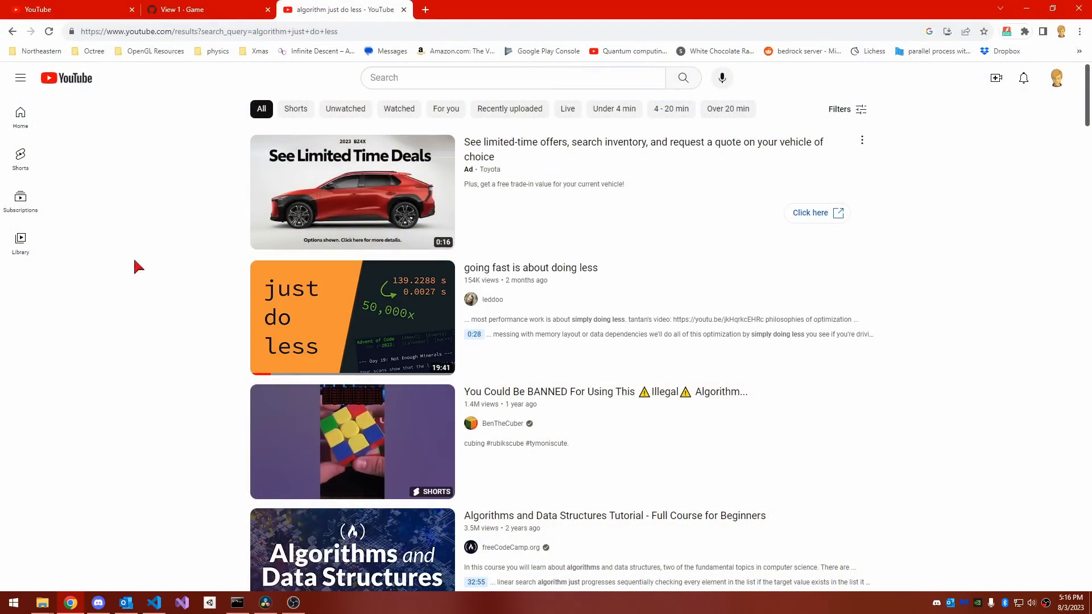
{"action": "mouse_move", "coordinate": [1000, 368]}
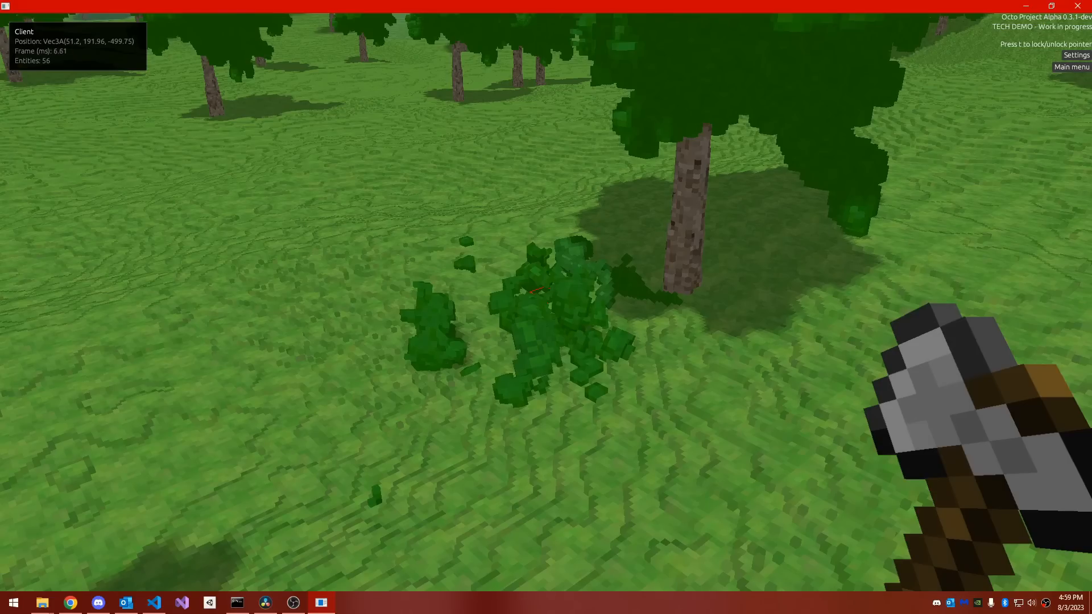
{"action": "left_click", "coordinate": [546, 307]}
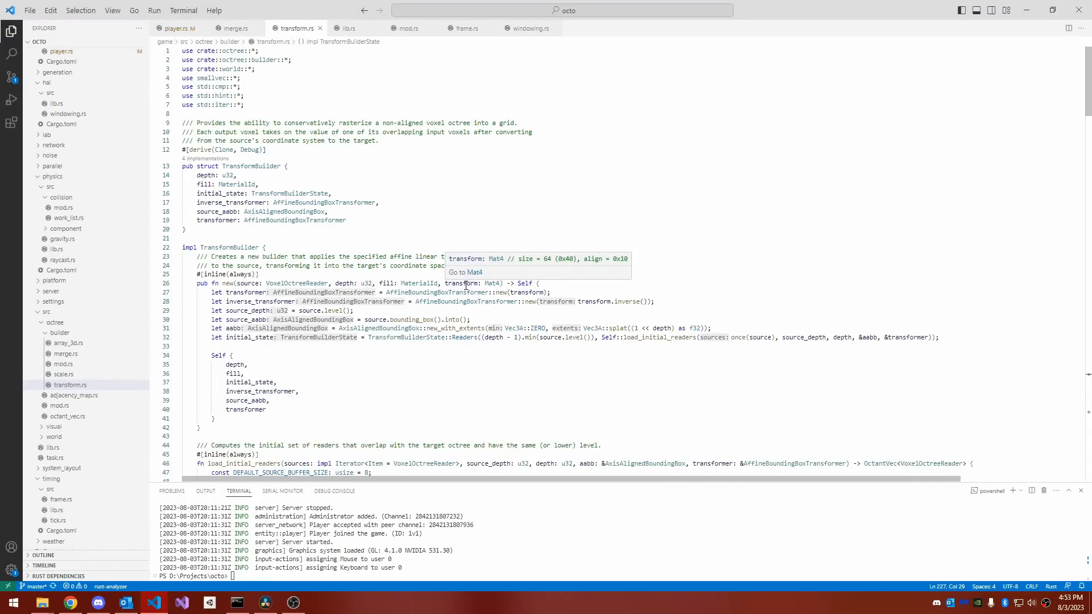
{"action": "double_click", "coordinate": [460, 284]}
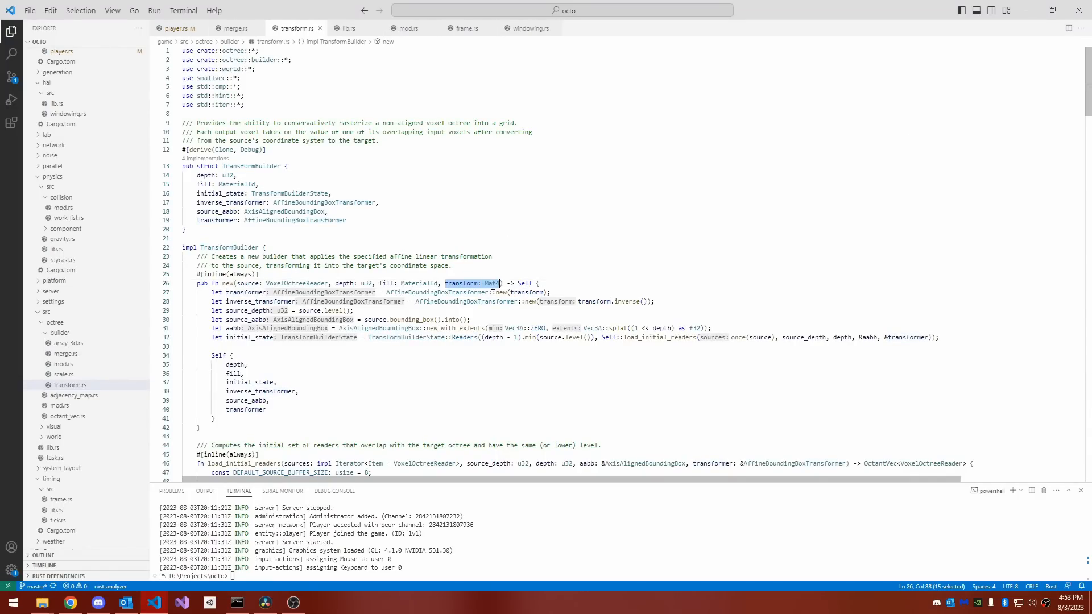
{"action": "scroll", "scroll_direction": "down", "scroll_amount": 3}
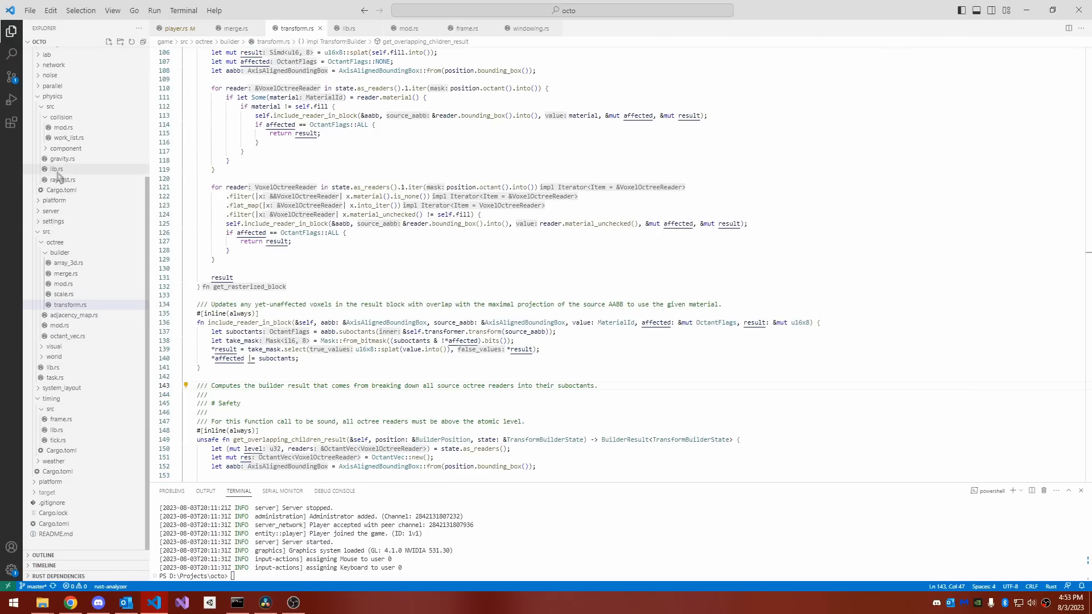
{"action": "left_click", "coordinate": [66, 148]}
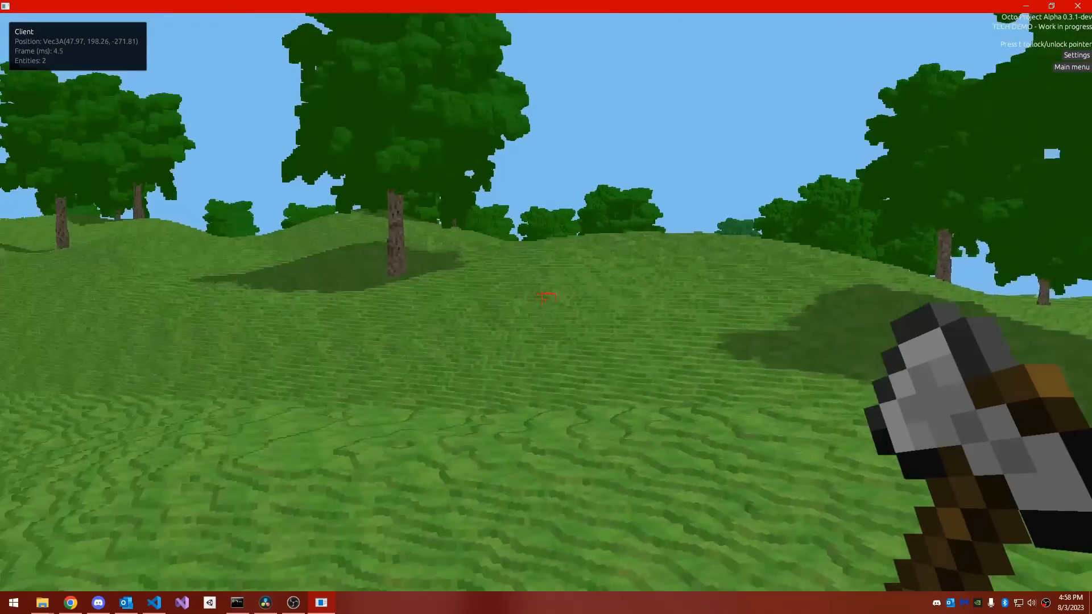
- Select the server lib.rs raise_event SetInterval(Duration::from_millis(25)) line while walking in Octo
{"action": "key", "text": "w"}
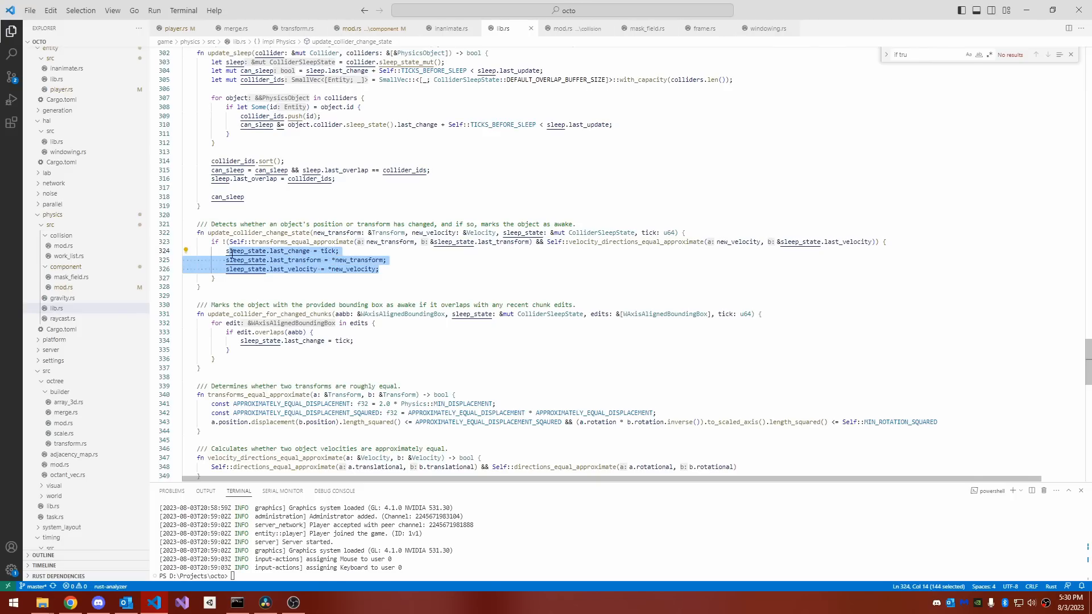
{"action": "mouse_move", "coordinate": [288, 292]}
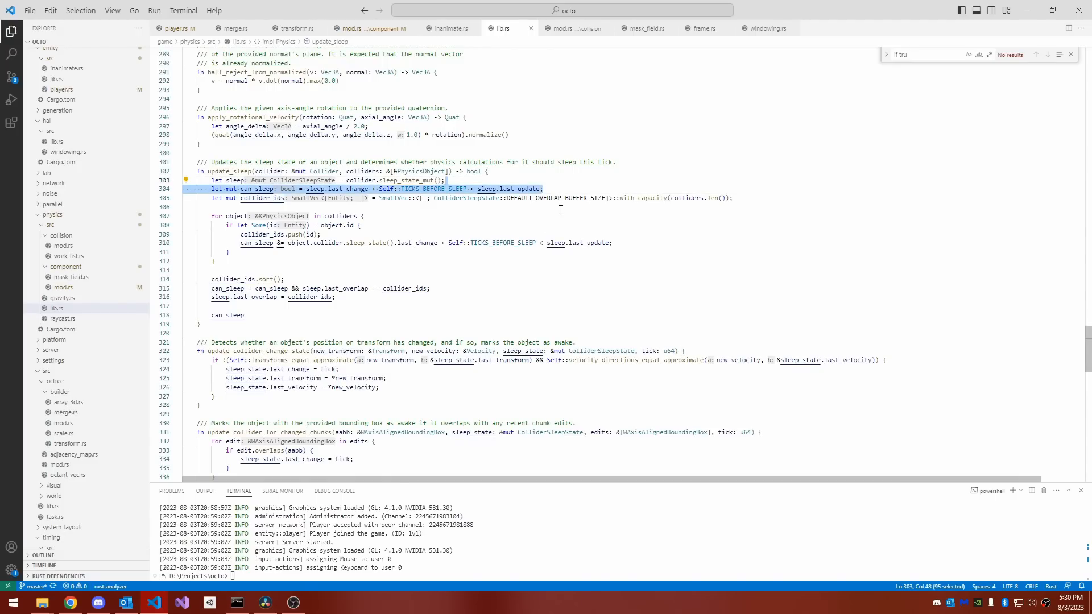
{"action": "mouse_move", "coordinate": [587, 260]}
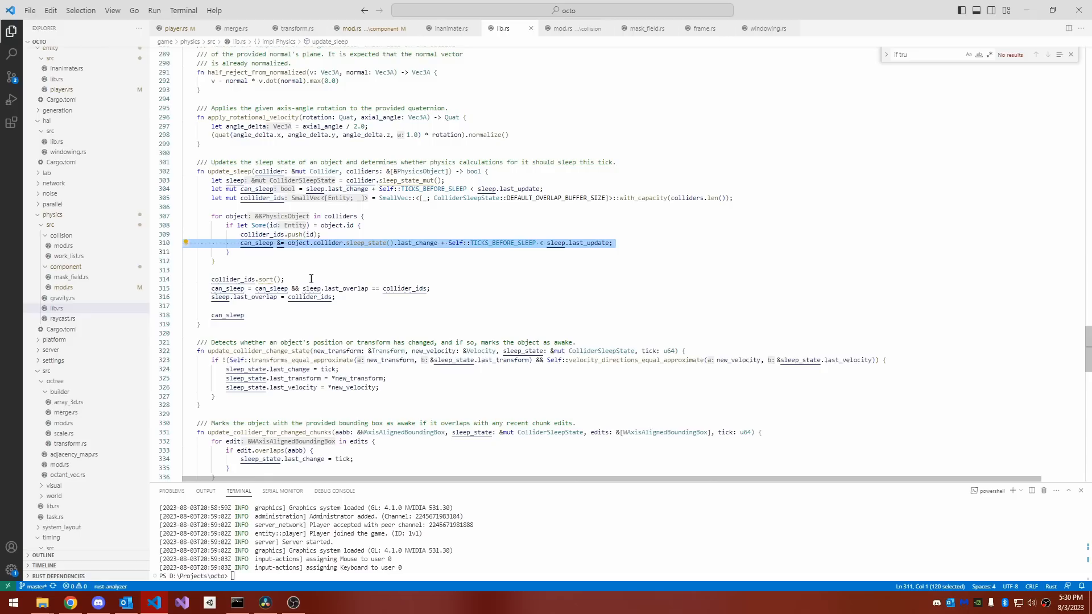
{"action": "mouse_move", "coordinate": [507, 321]}
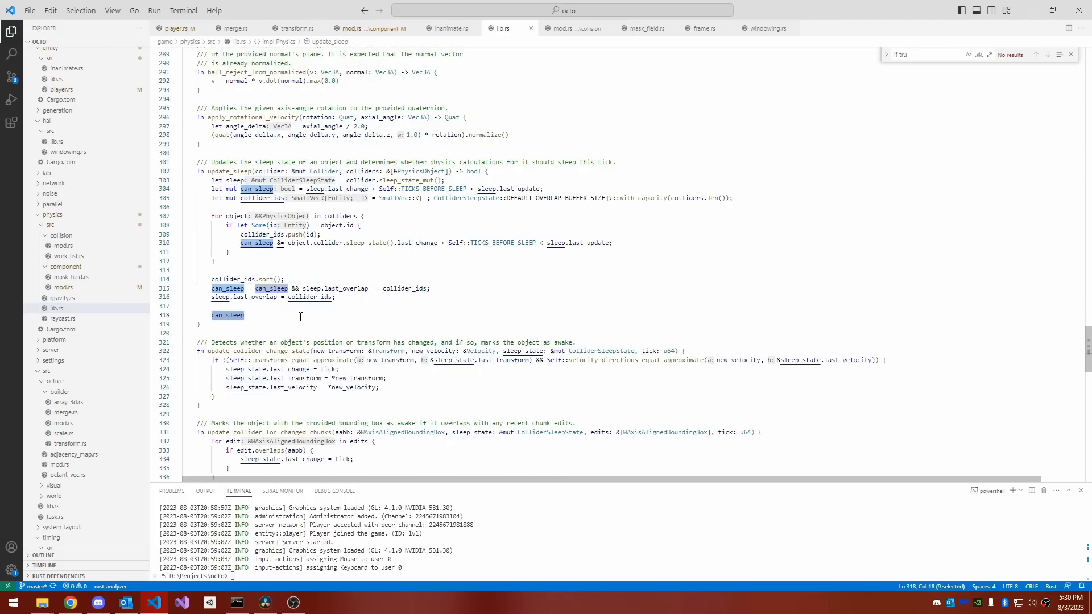
{"action": "left_click", "coordinate": [321, 603]}
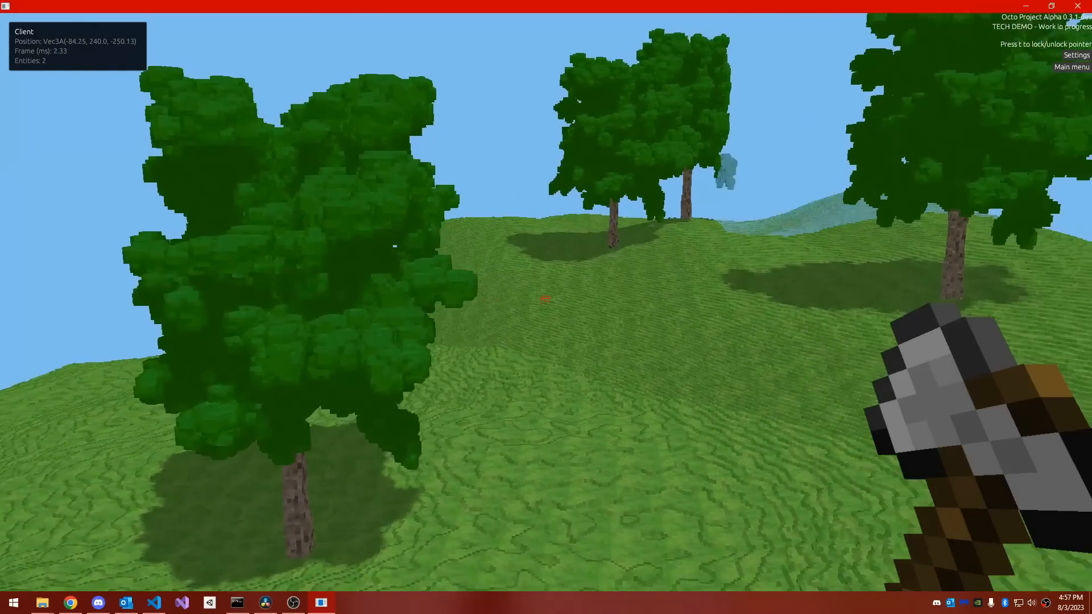
{"action": "key", "text": "w"}
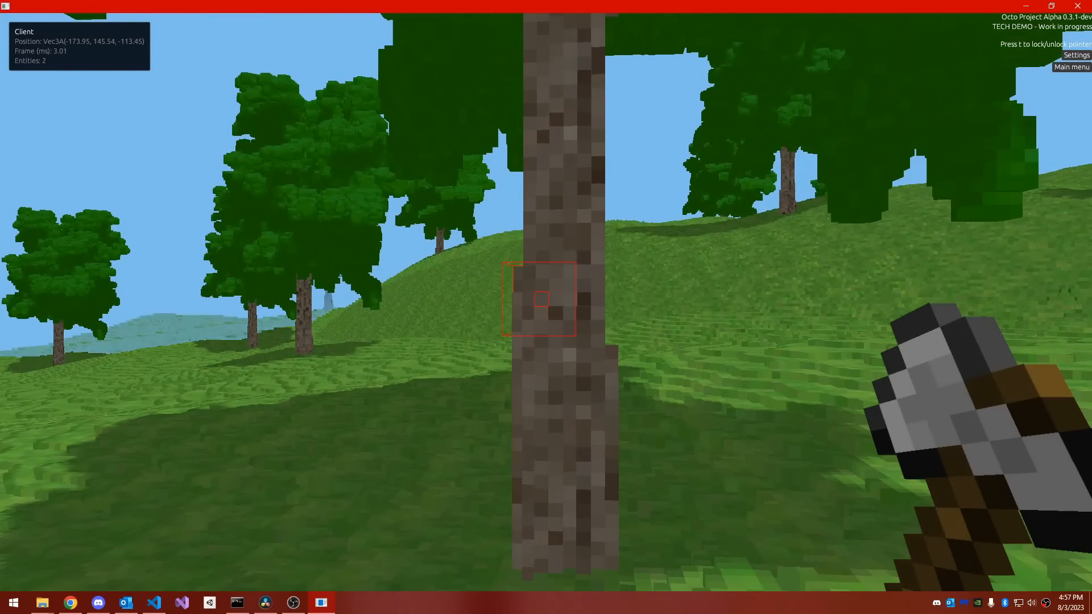
{"action": "left_click", "coordinate": [538, 300]}
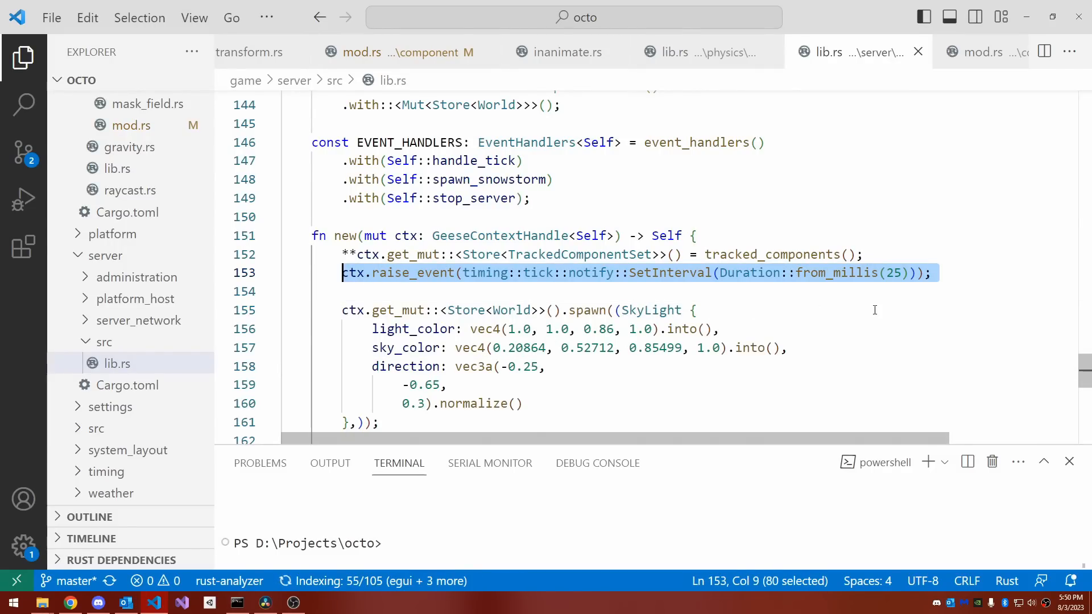
{"action": "mouse_move", "coordinate": [885, 308]}
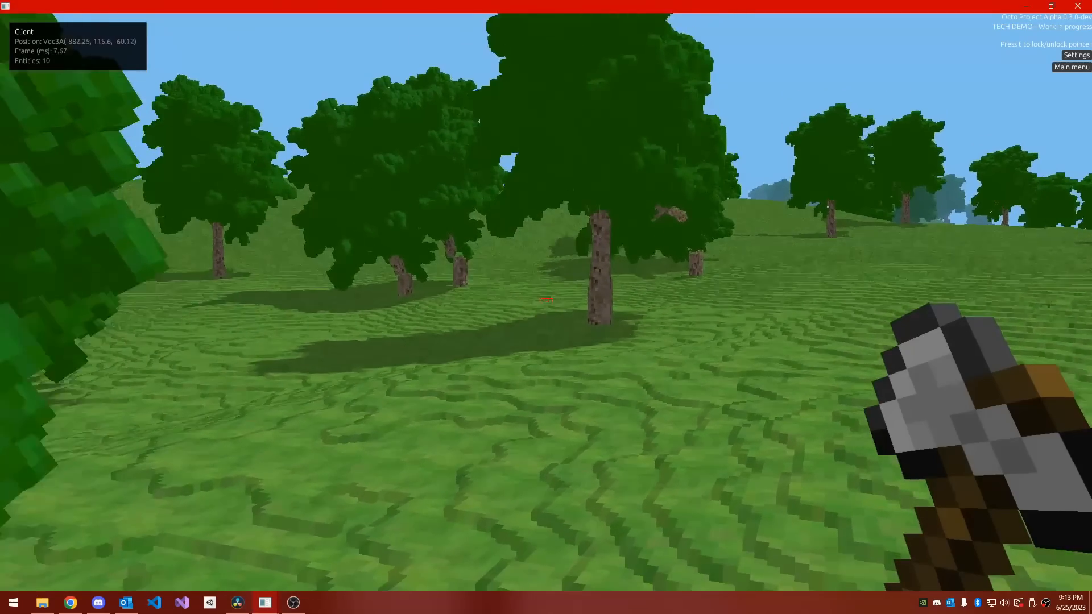
{"action": "key", "text": "w"}
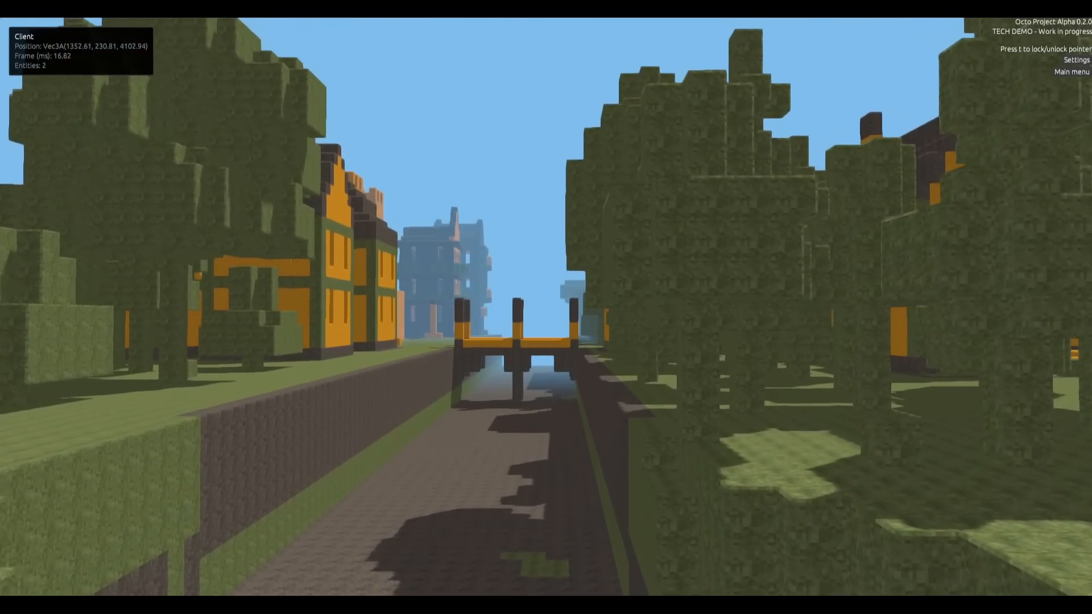
- Walk forward along the canal street between the orange houses toward the bridge
{"action": "key", "text": "w"}
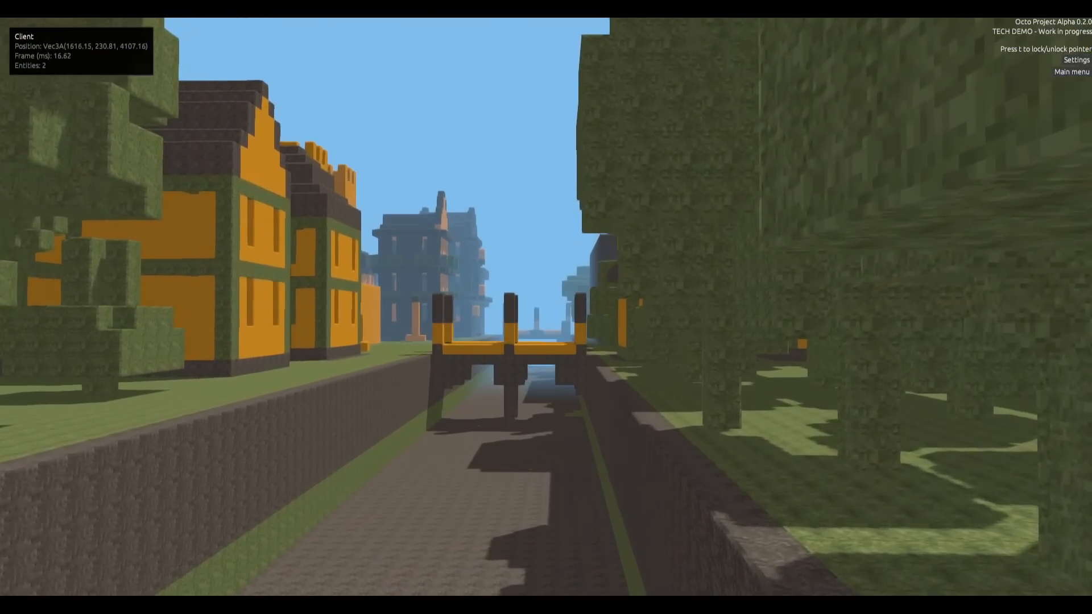
{"action": "key", "text": "w"}
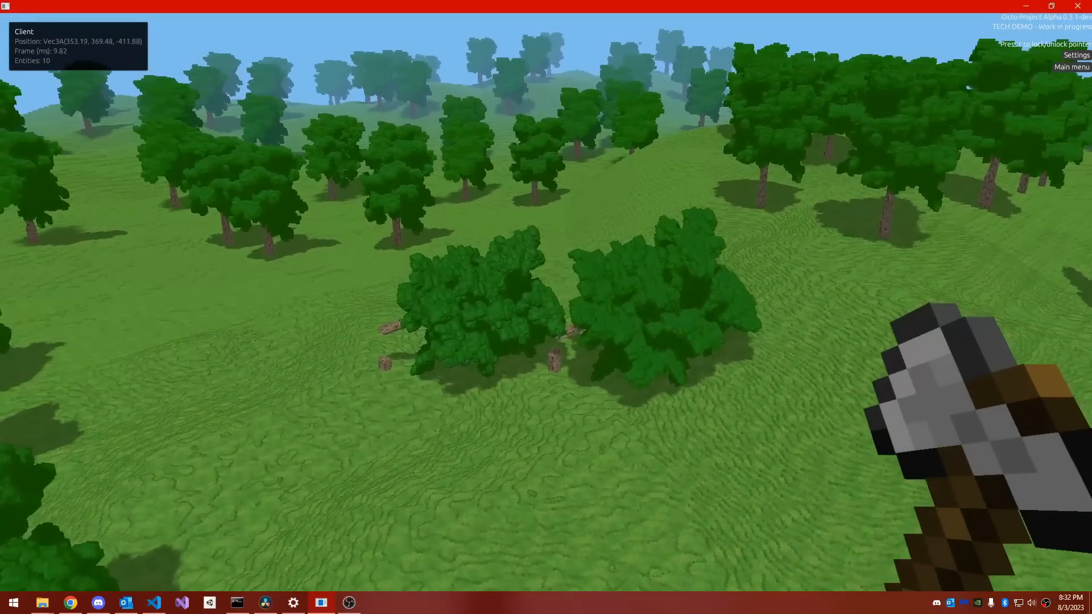
- Move back over the forest to see the felled trees and scattered debris
{"action": "key", "text": "w"}
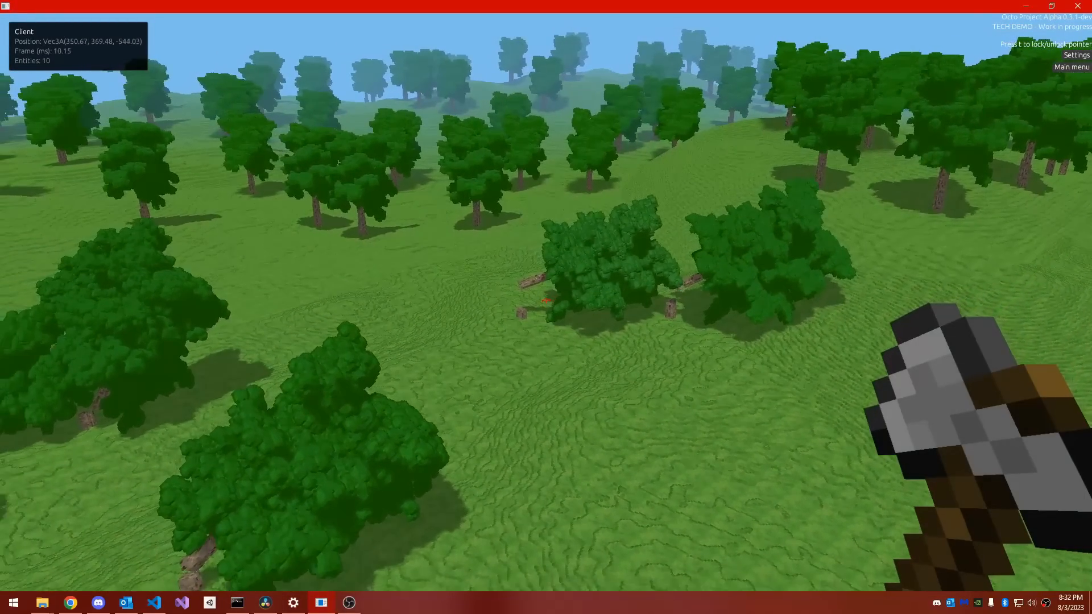
{"action": "key", "text": "w"}
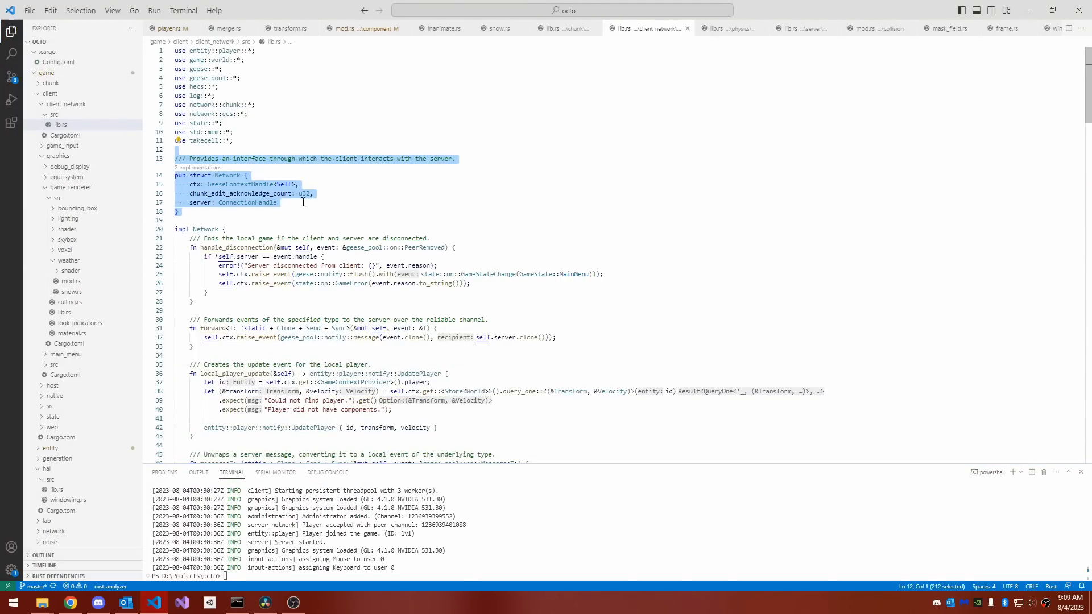
- Scroll client_network lib.rs to the Network struct and its doc comment
{"action": "scroll", "scroll_direction": "down", "scroll_amount": 3}
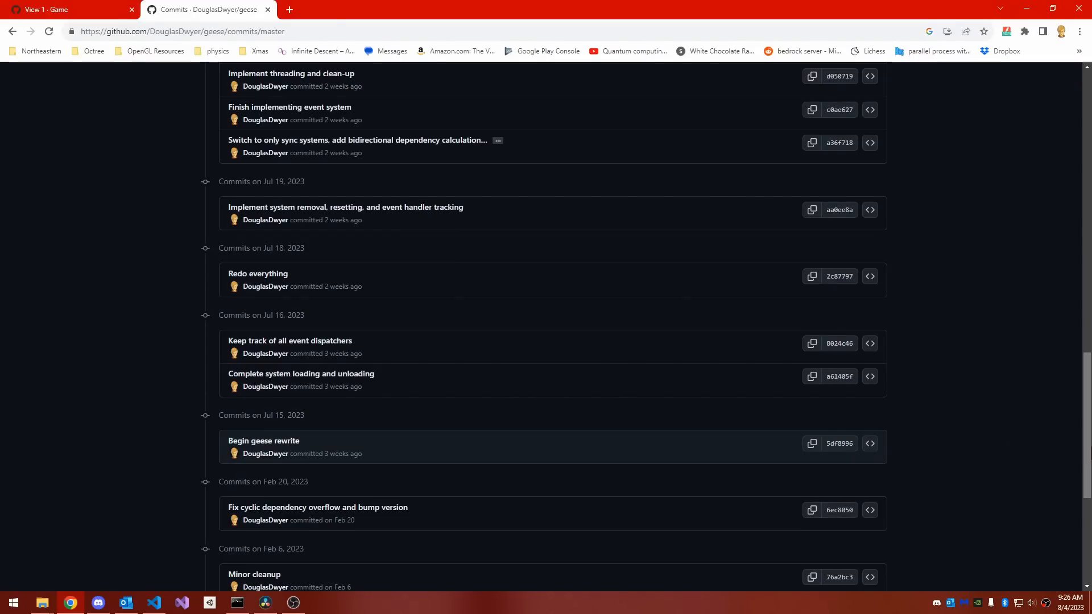
- Scroll the geese Commits page back through the rewrite history
{"action": "scroll", "scroll_direction": "up", "scroll_amount": 3}
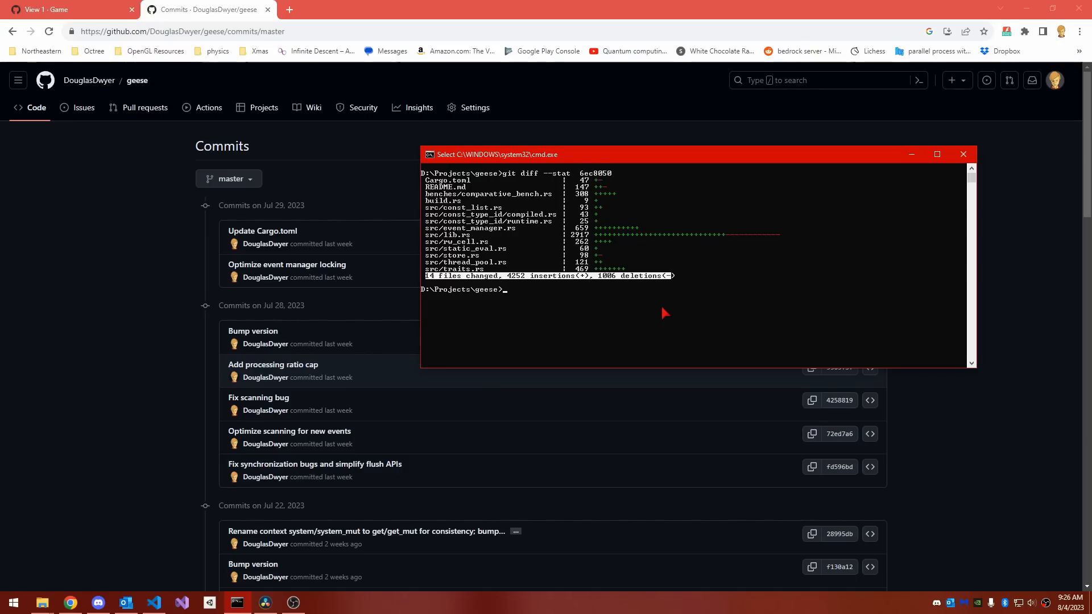
{"action": "mouse_move", "coordinate": [702, 443]}
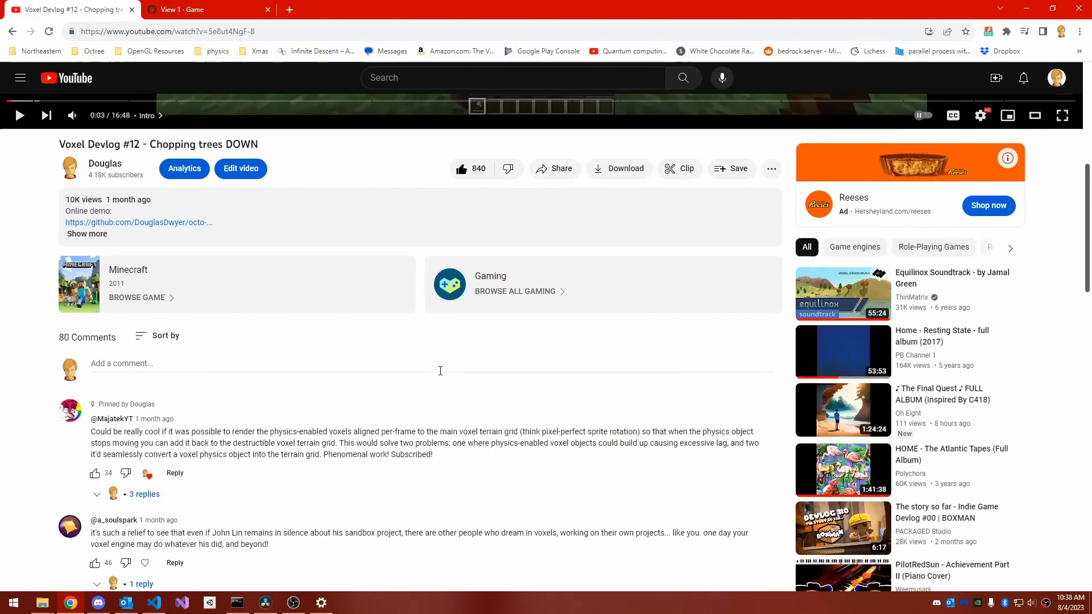
- Reach the comments of the Voxel Devlog #12 - Chopping trees DOWN video
{"action": "type", "text": "om"}
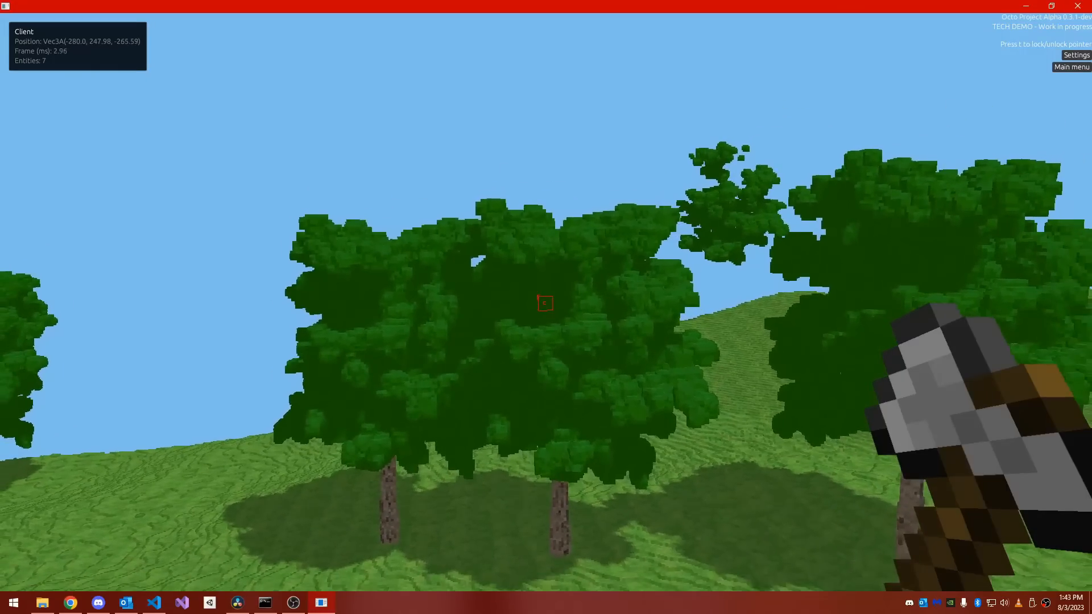
{"action": "mouse_move", "coordinate": [546, 308]}
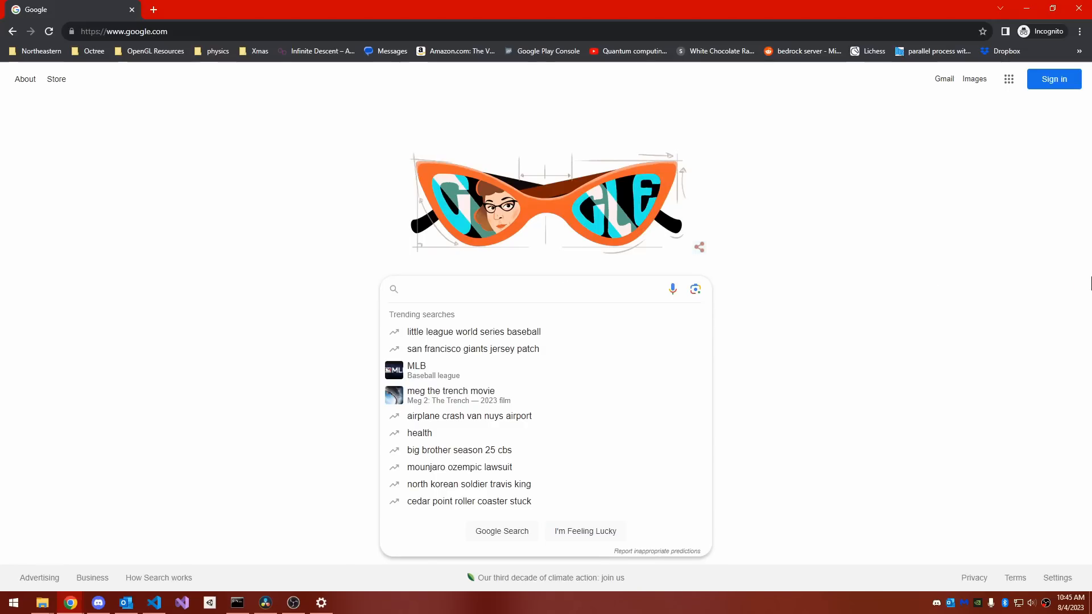
- Search Google for 'wasm' to reach the WebAssembly homepage
{"action": "type", "text": "wasm"}
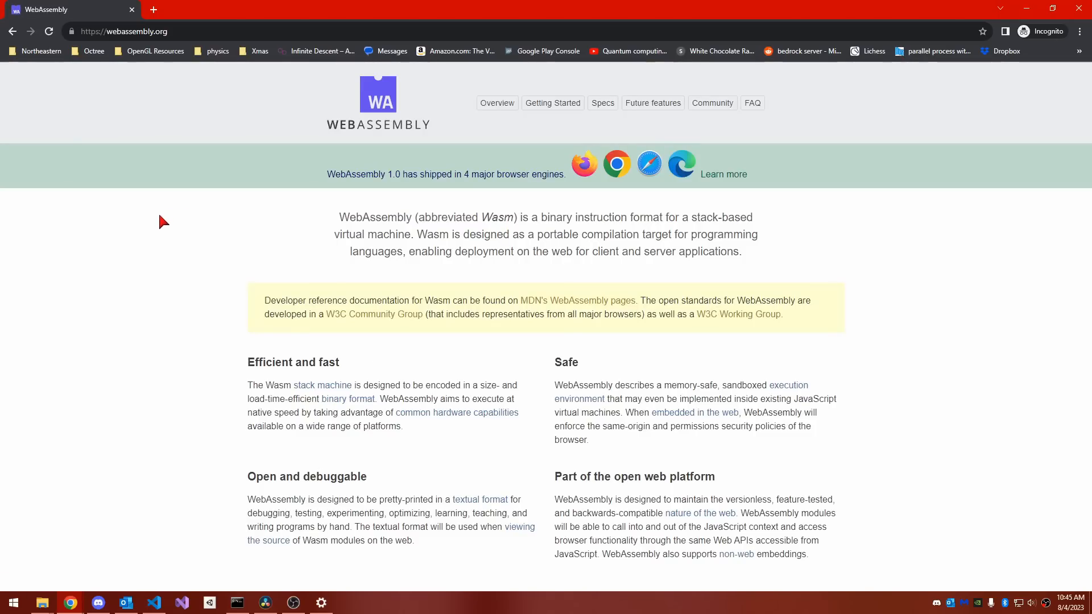
{"action": "mouse_move", "coordinate": [145, 253]}
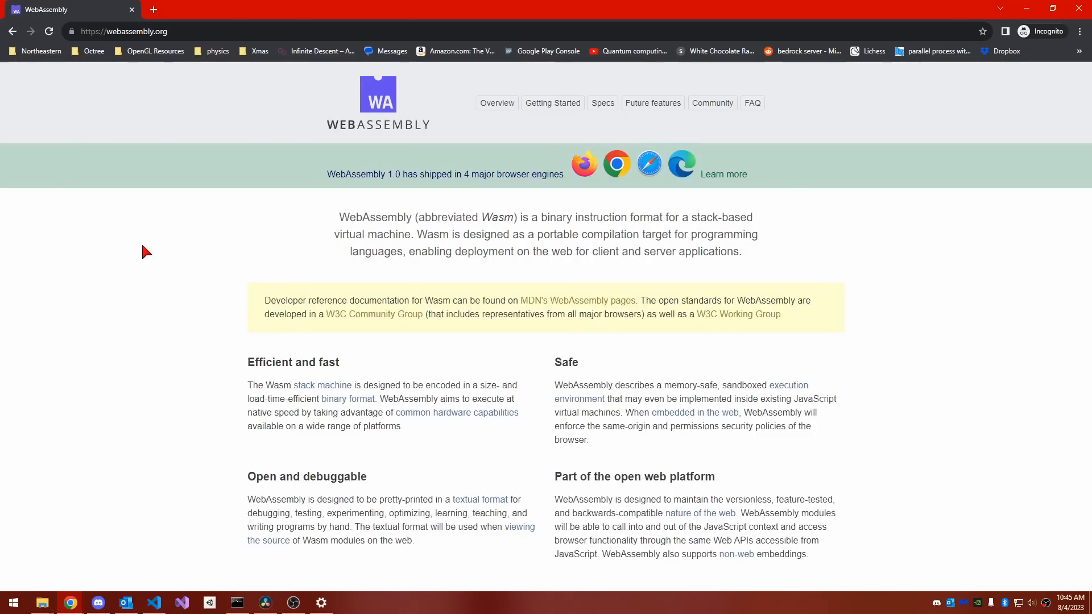